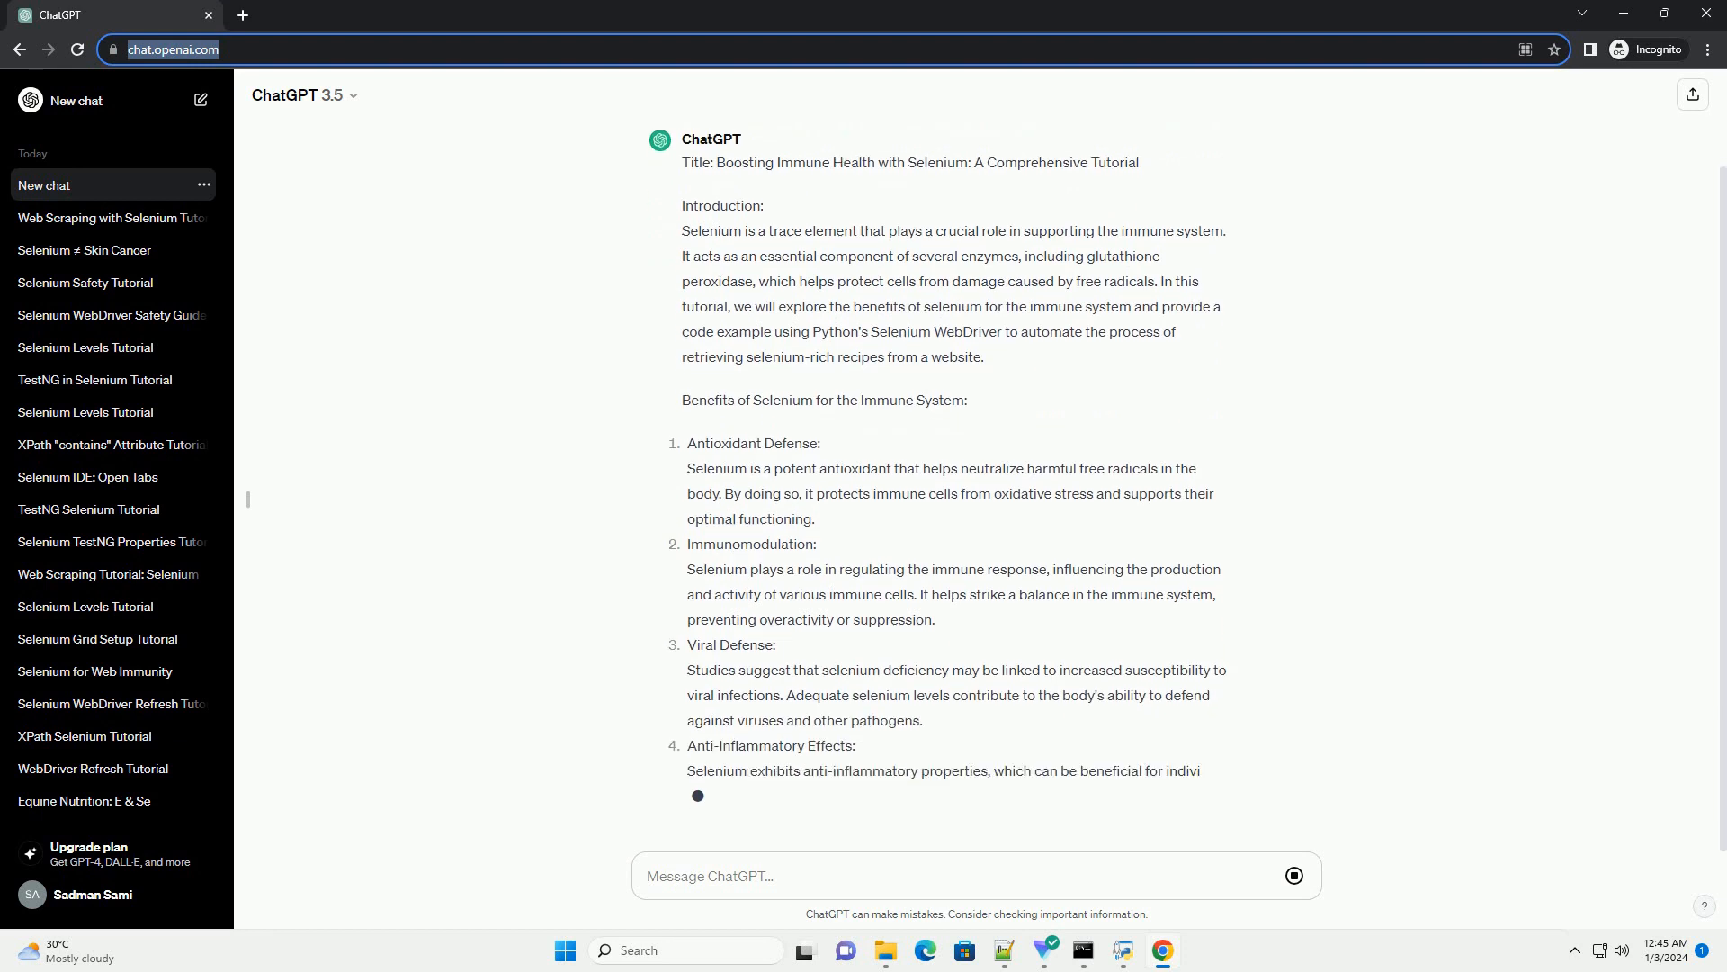
scroll("down", 3)
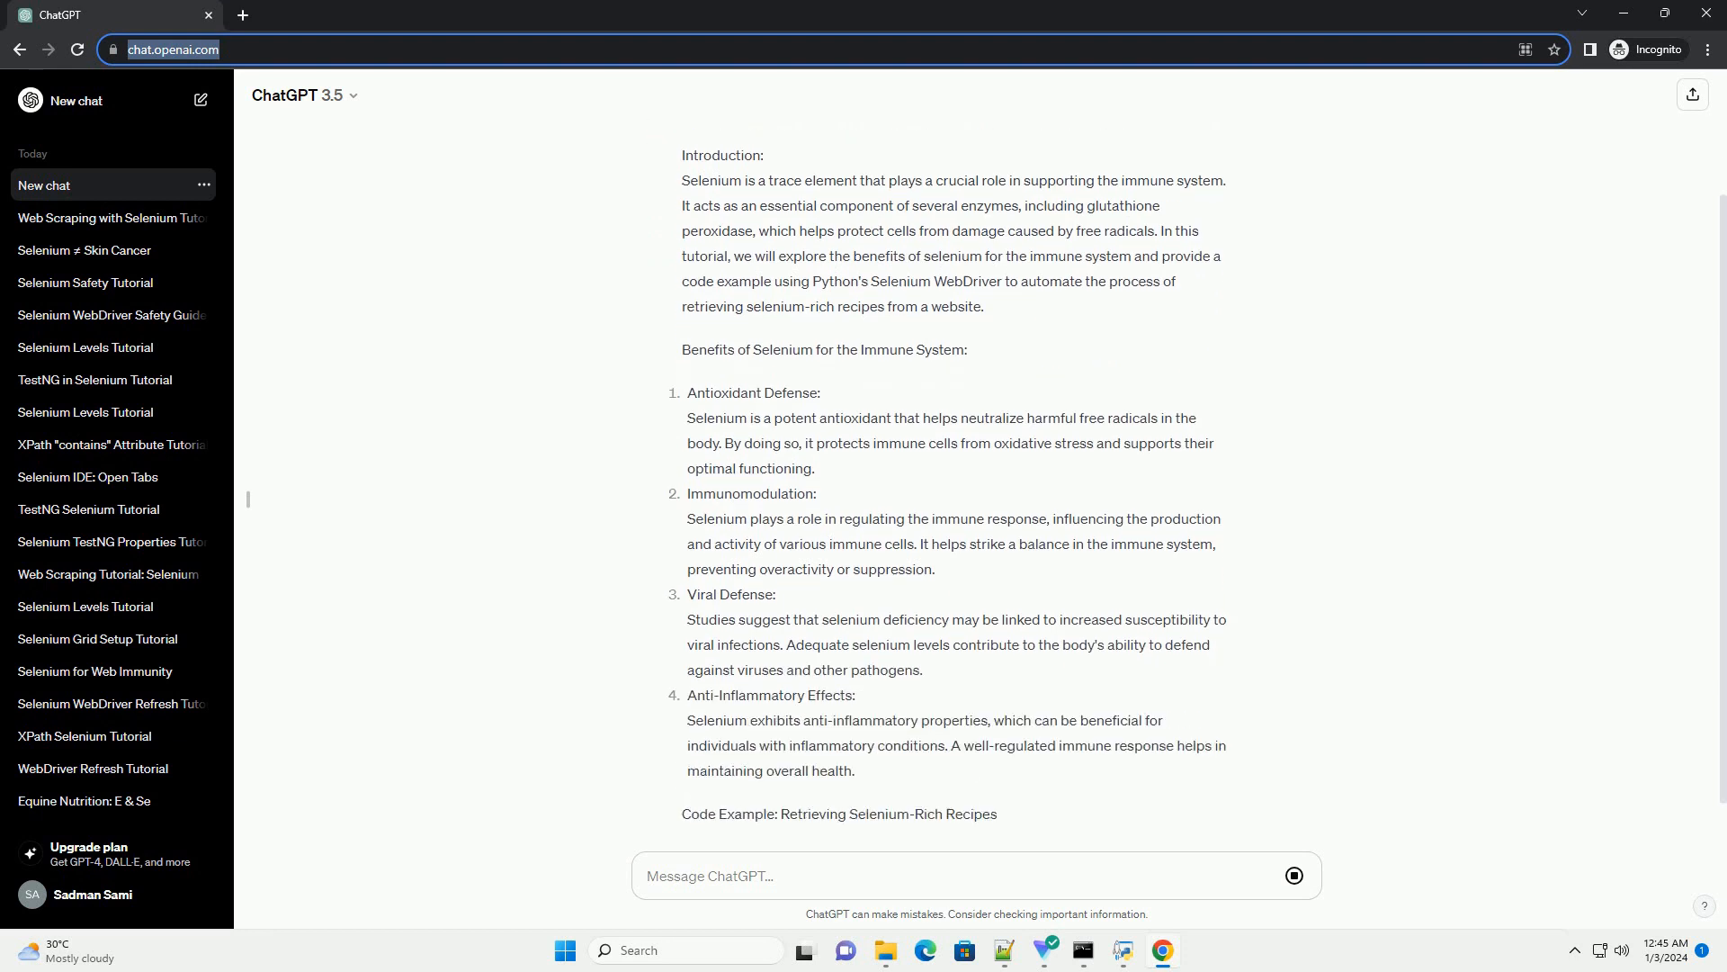
scroll("down", 3)
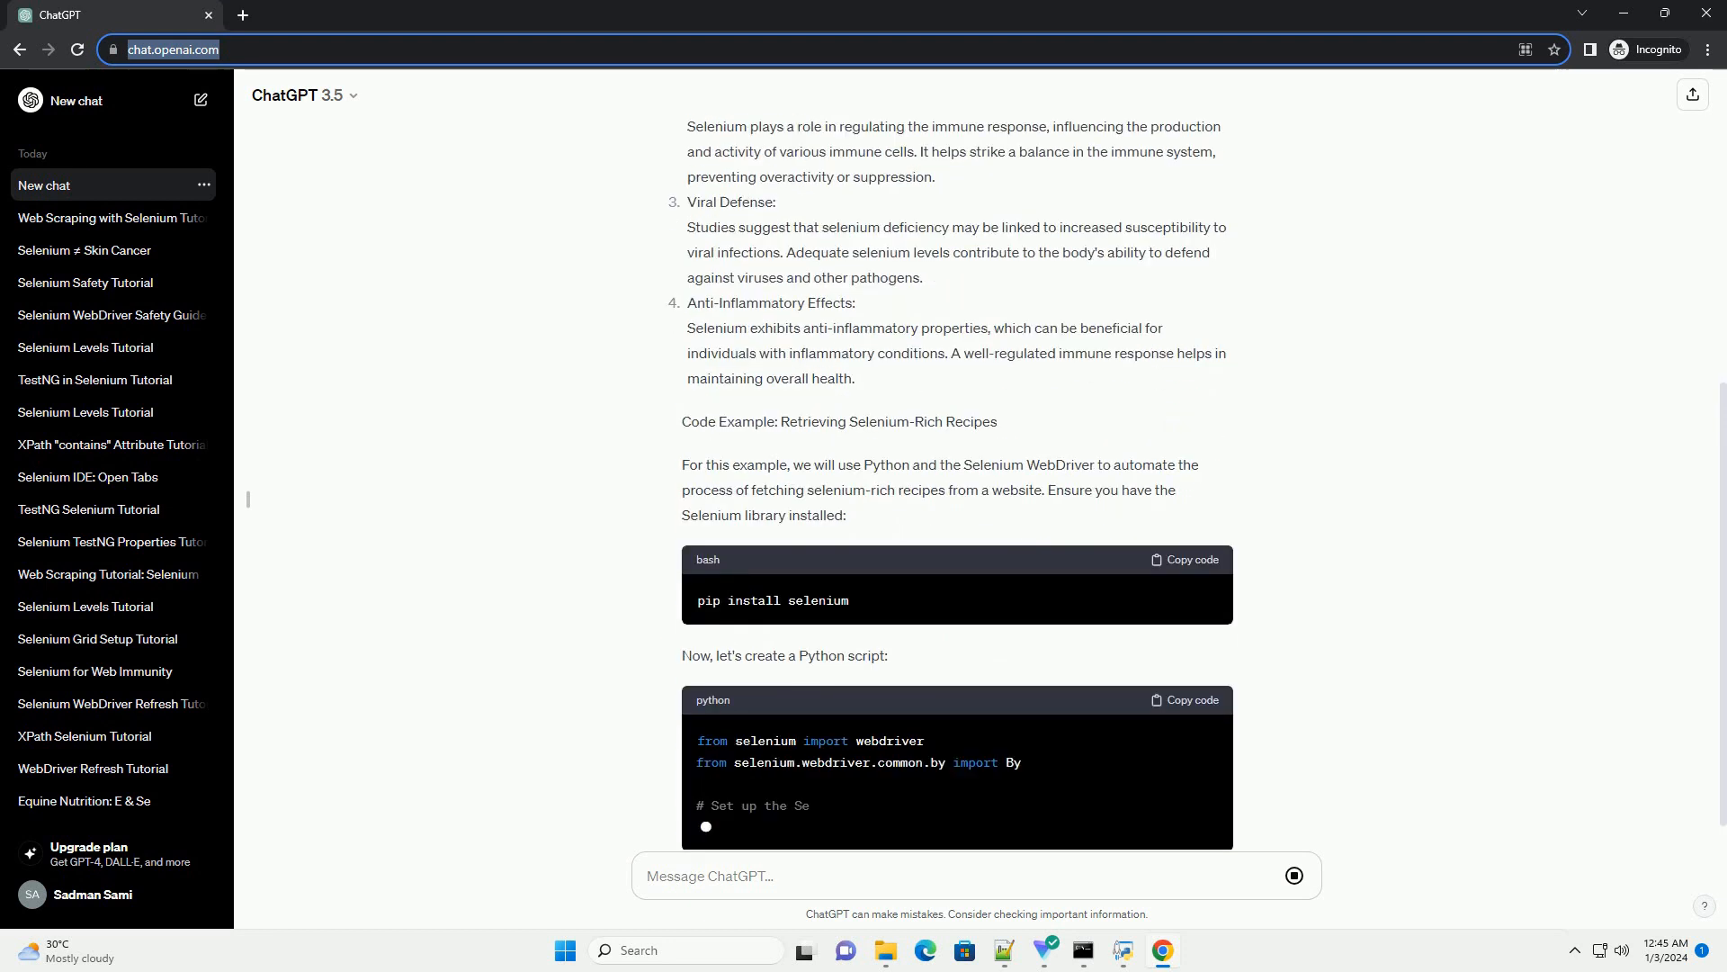
scroll("down", 3)
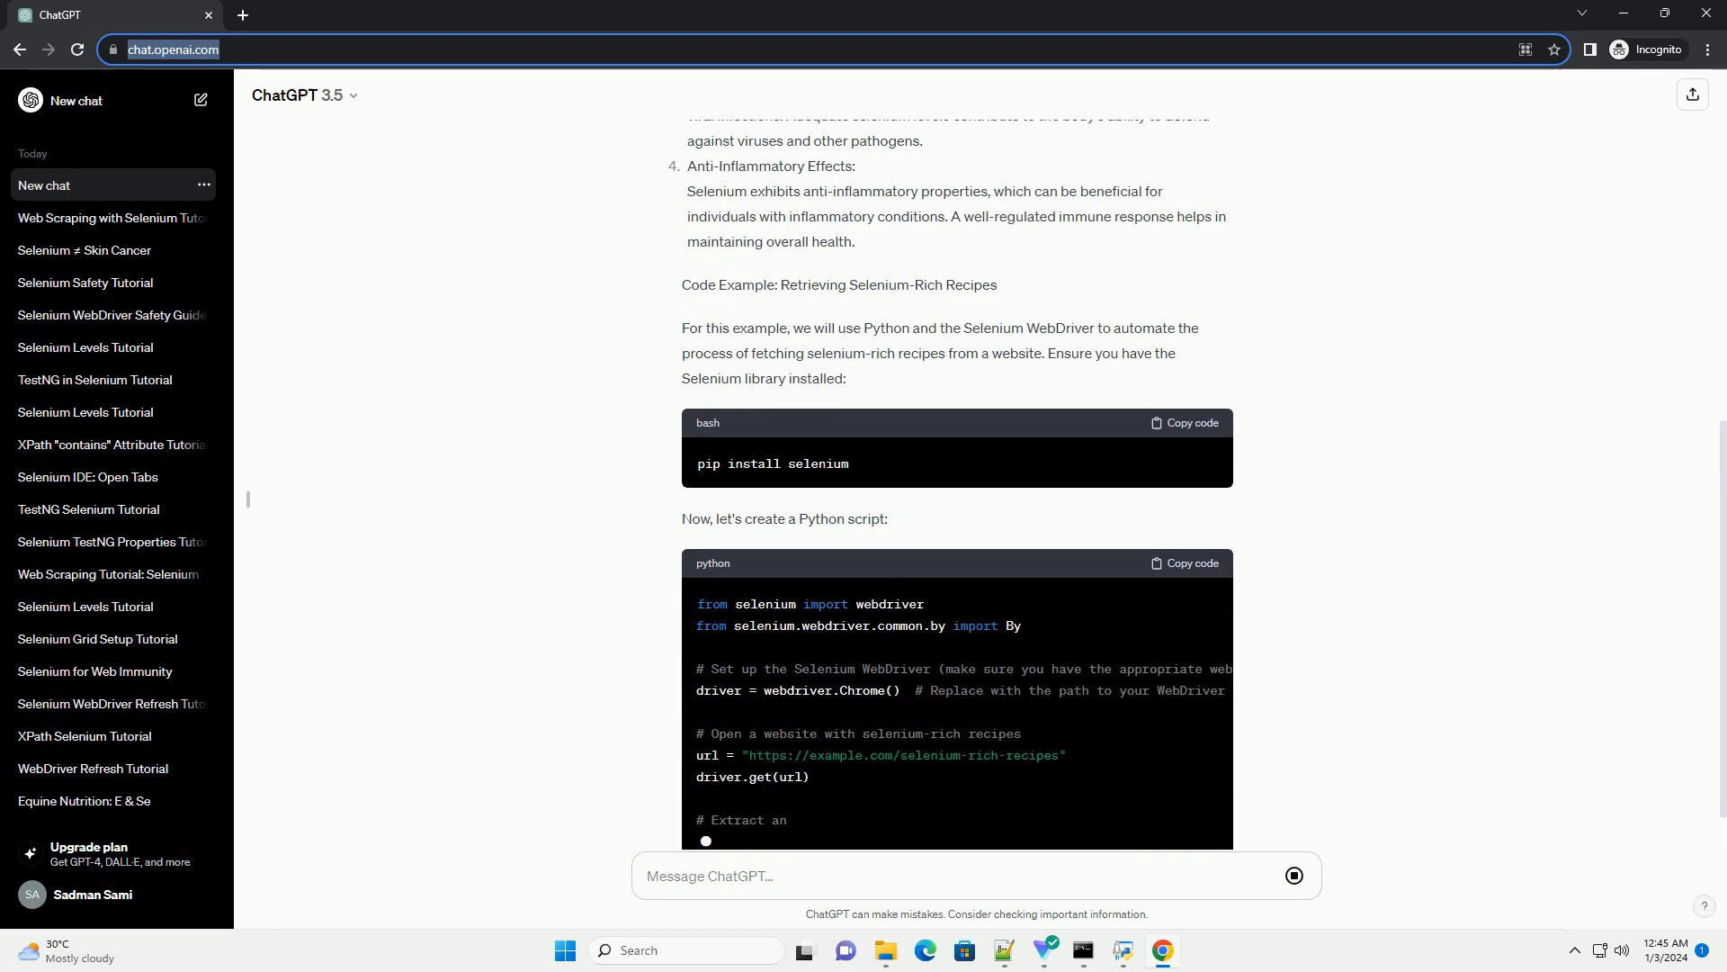
scroll("down", 3)
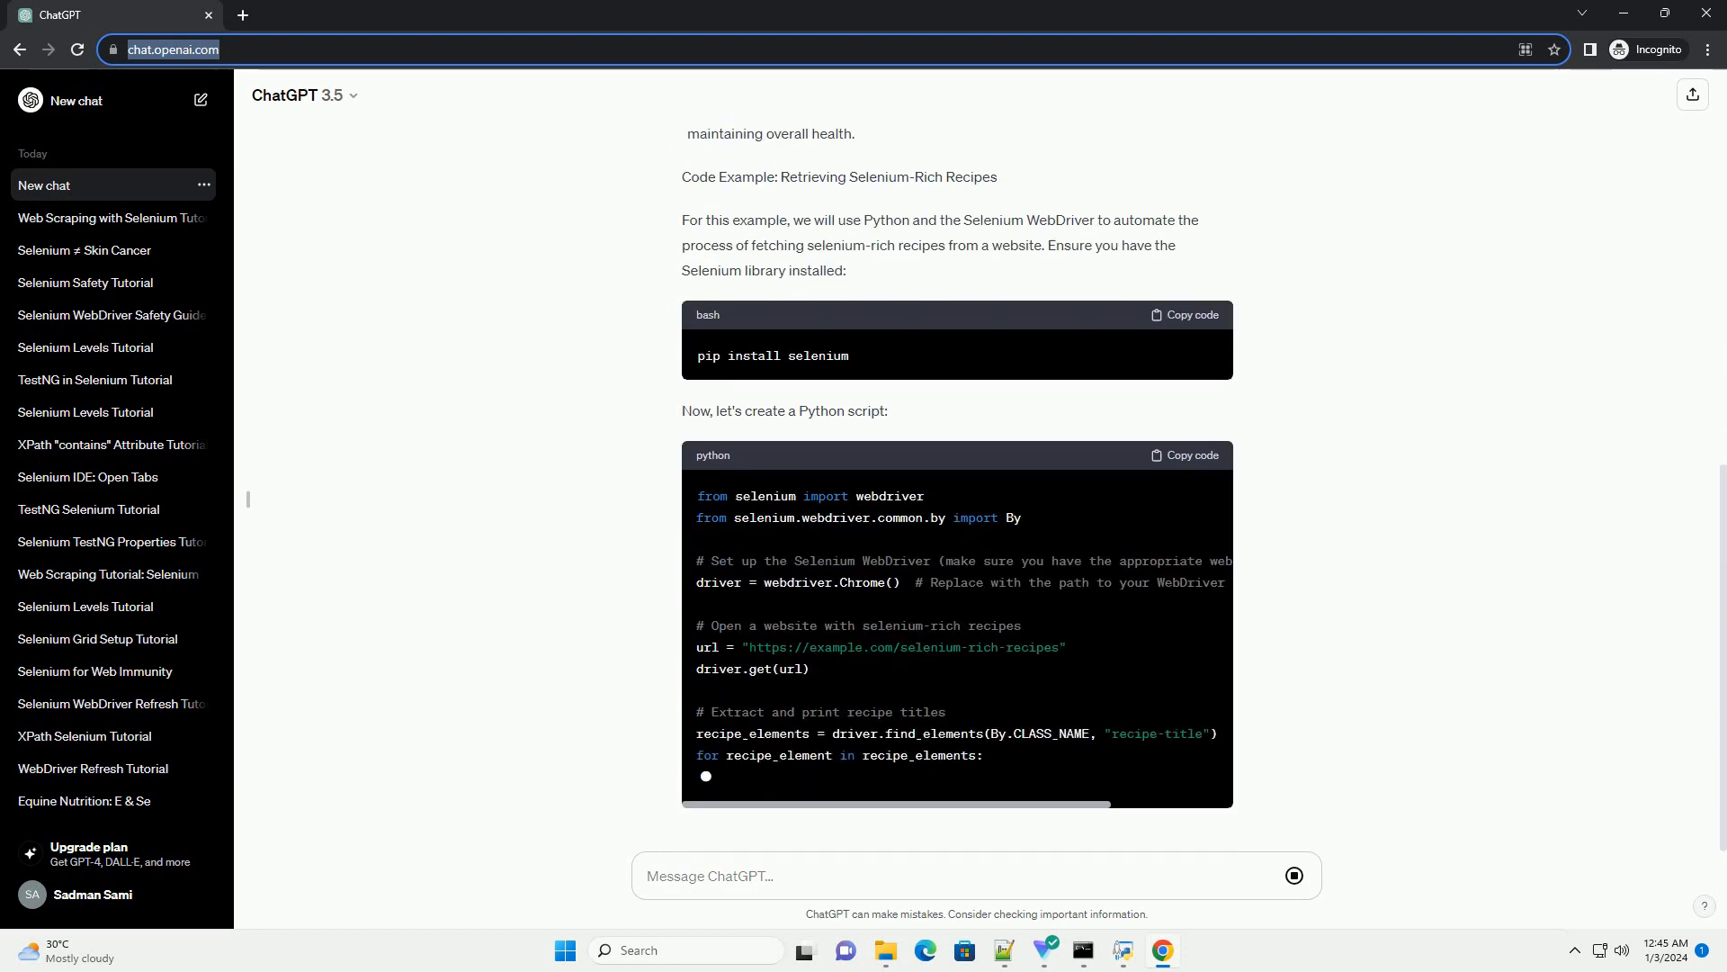
scroll("down", 3)
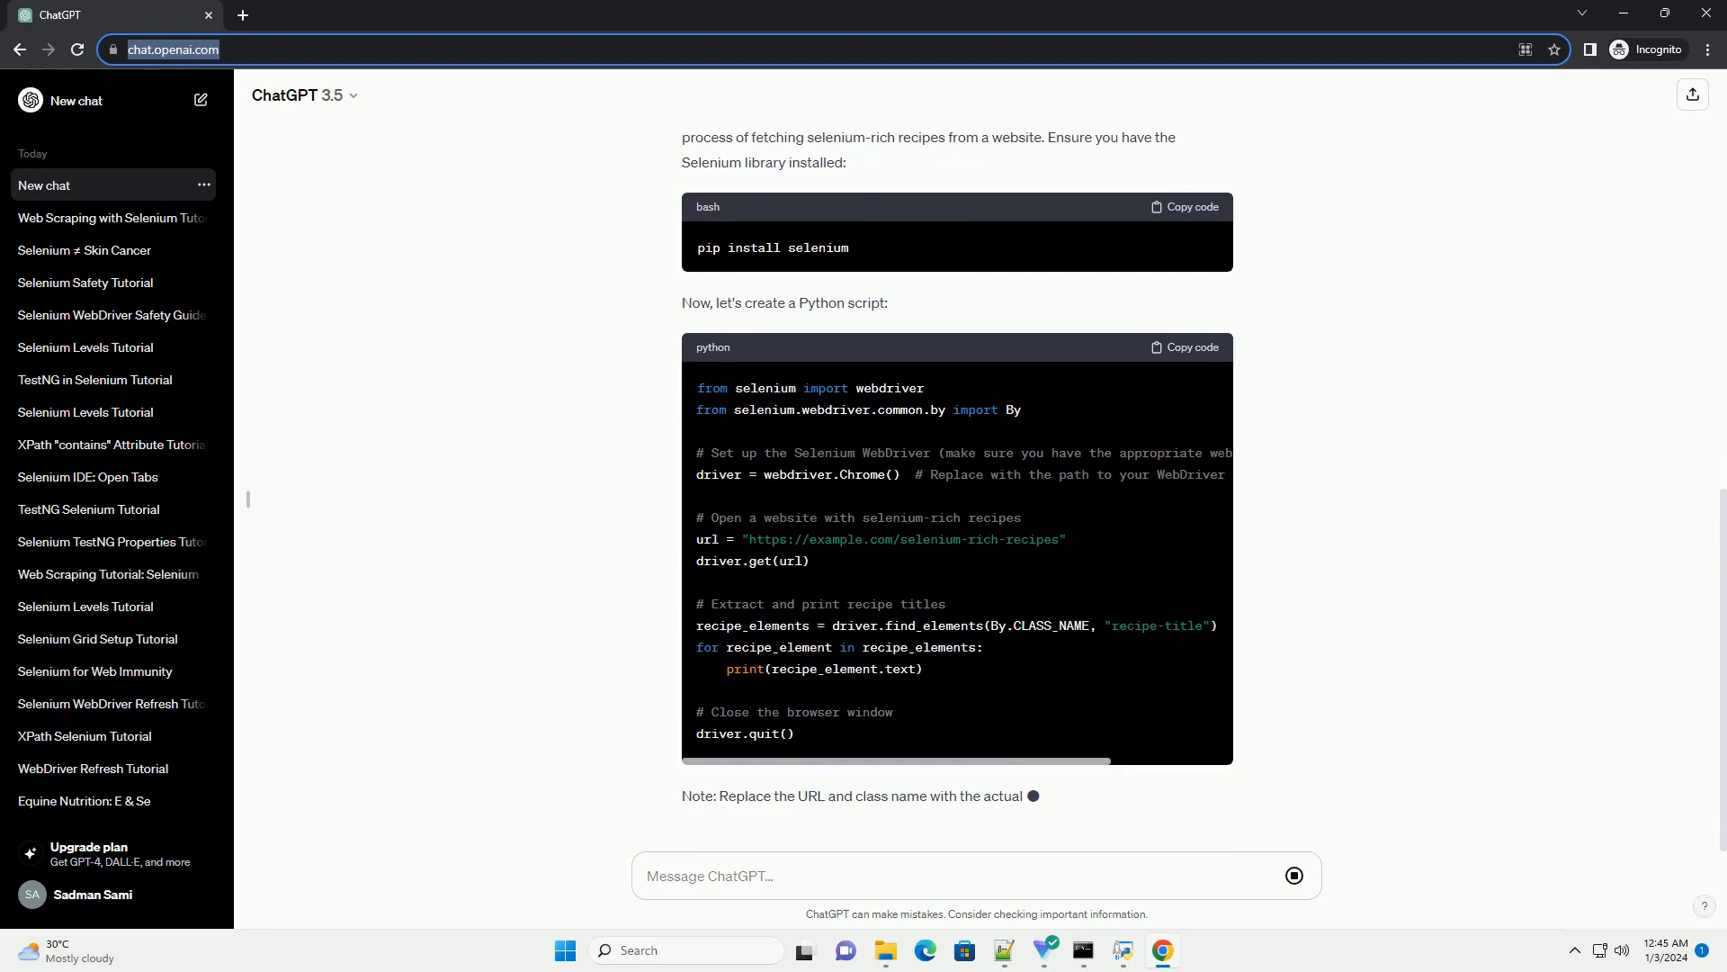
scroll("down", 3)
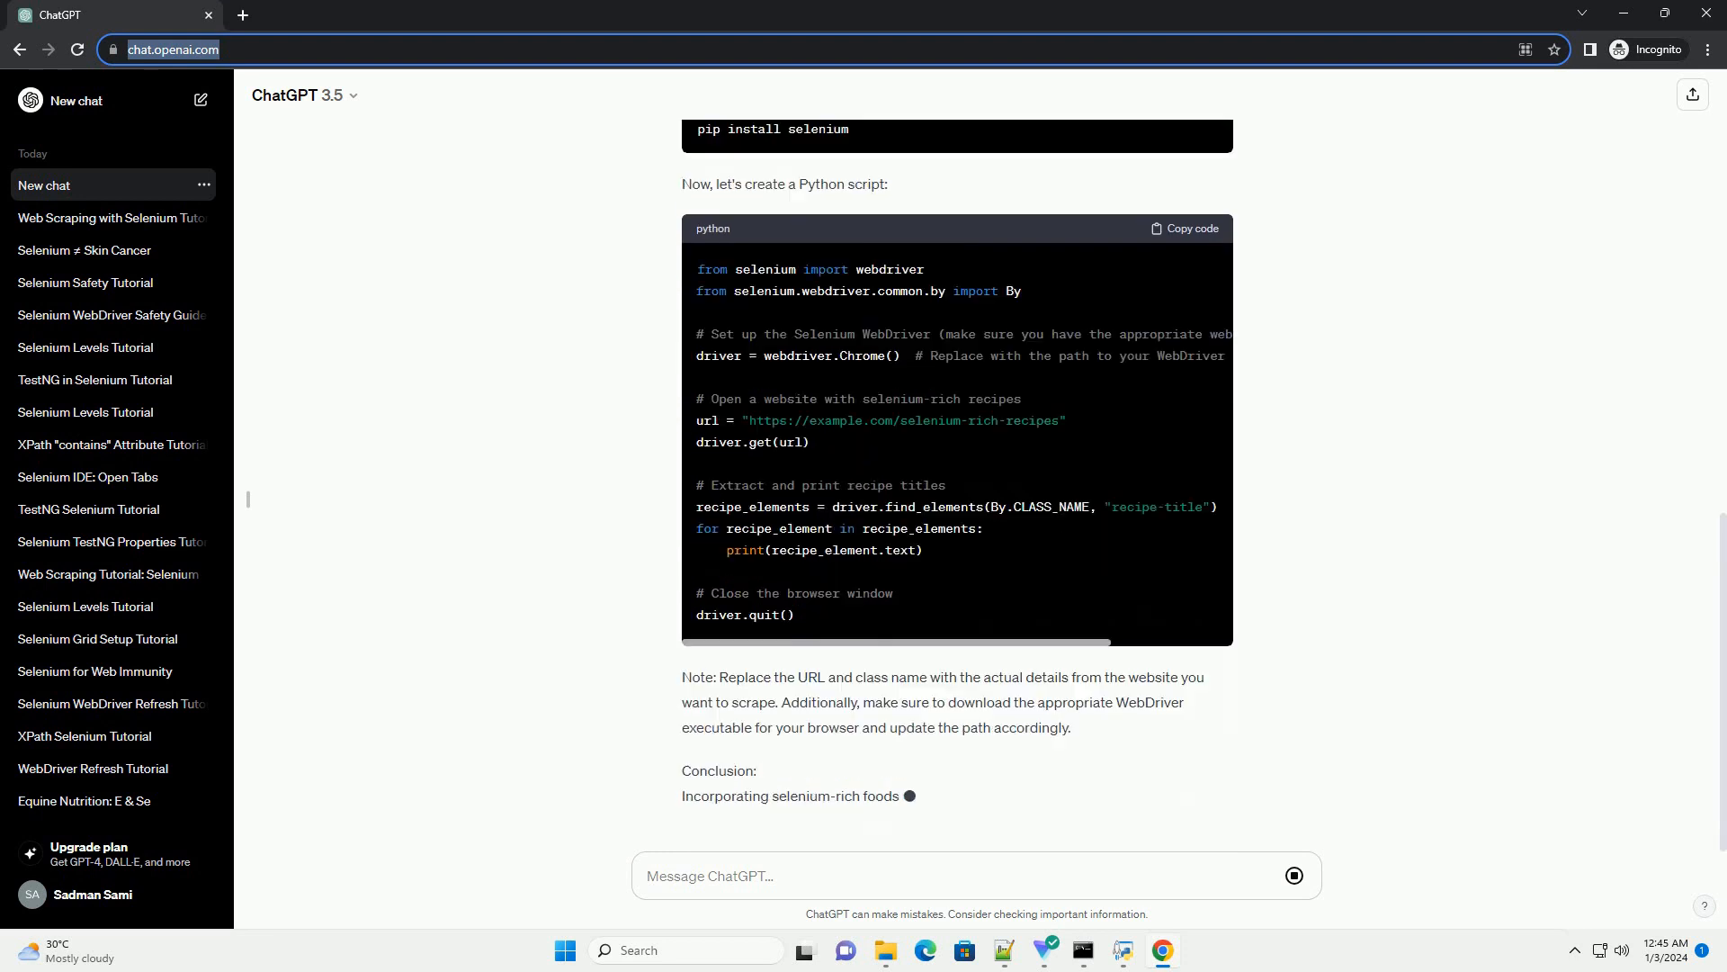
scroll("down", 3)
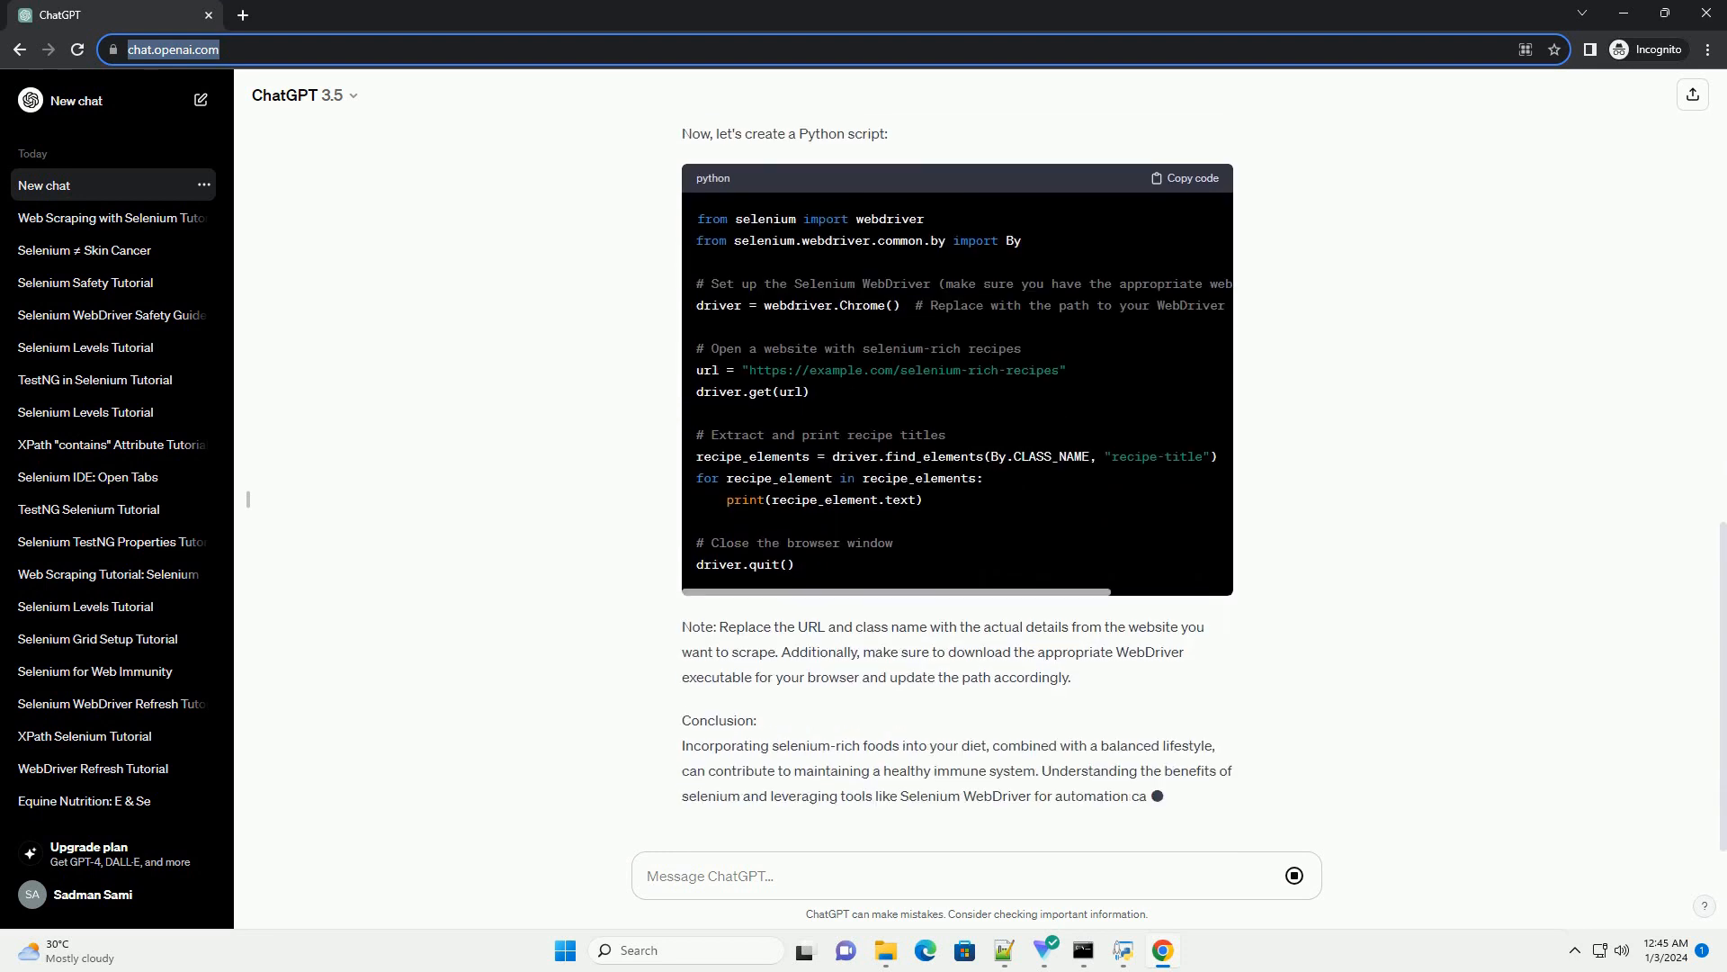